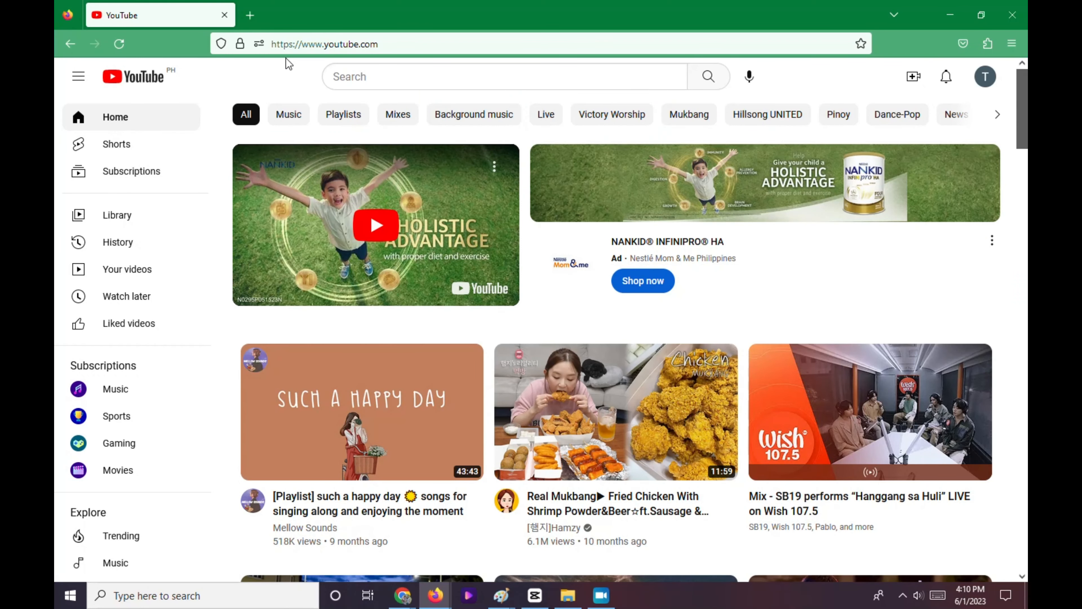
{"action": "mouse_move", "coordinate": [972, 103]}
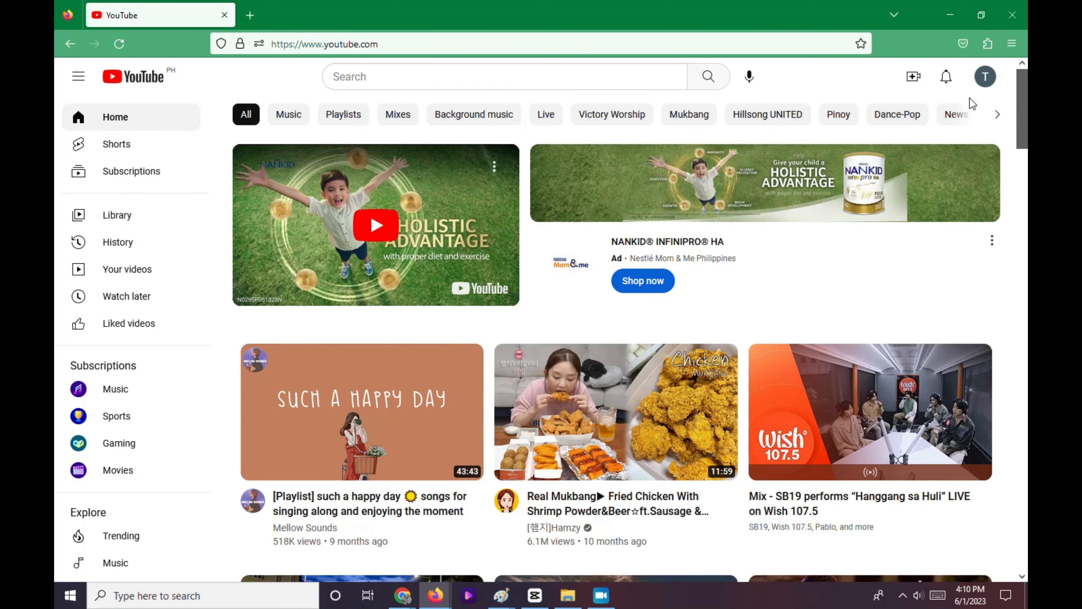
Bring up the account menu from the profile avatar on the YouTube home page
{"action": "left_click", "coordinate": [985, 76]}
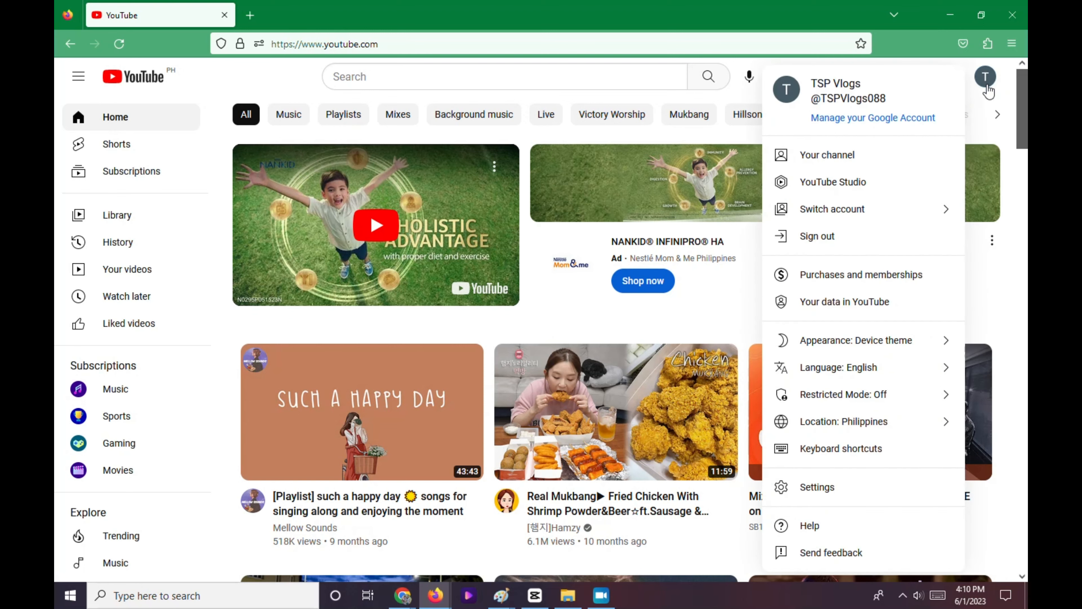
{"action": "mouse_move", "coordinate": [827, 155]}
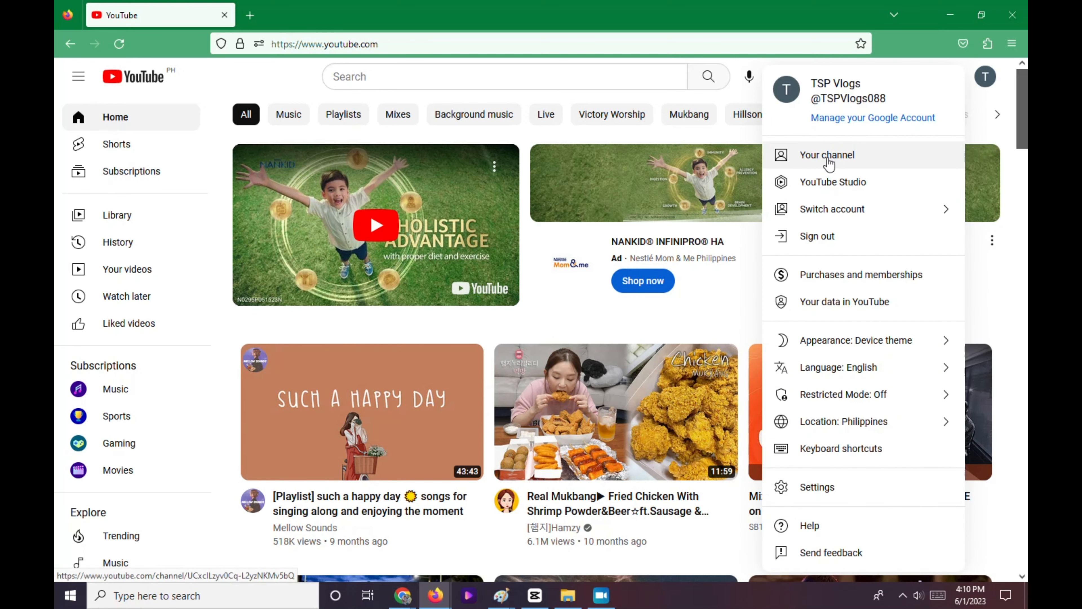
Go to your own channel and start customizing it in YouTube Studio
{"action": "left_click", "coordinate": [826, 154]}
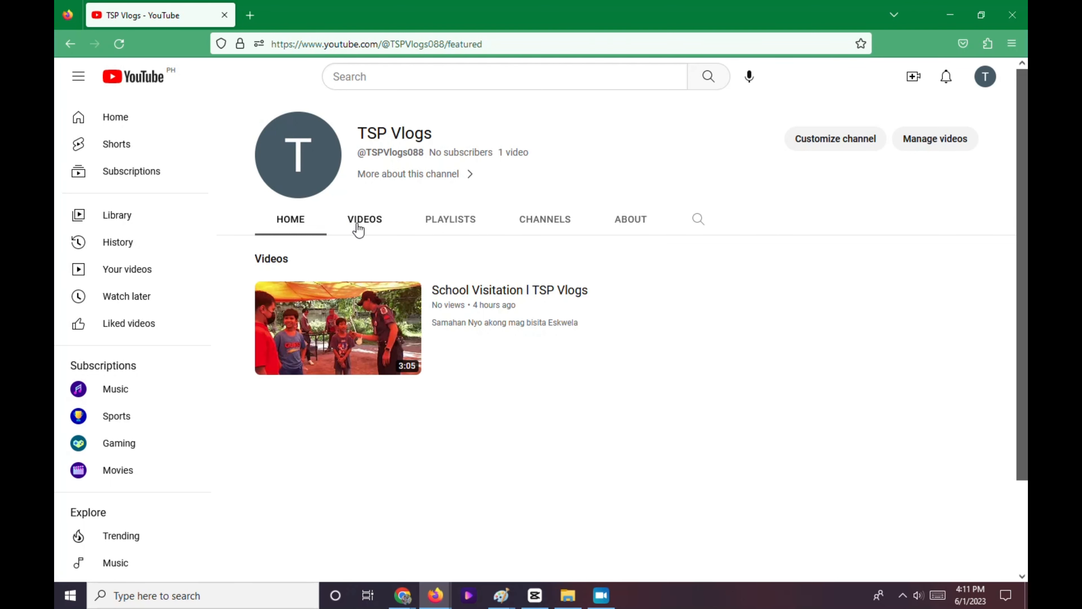
{"action": "mouse_move", "coordinate": [835, 139]}
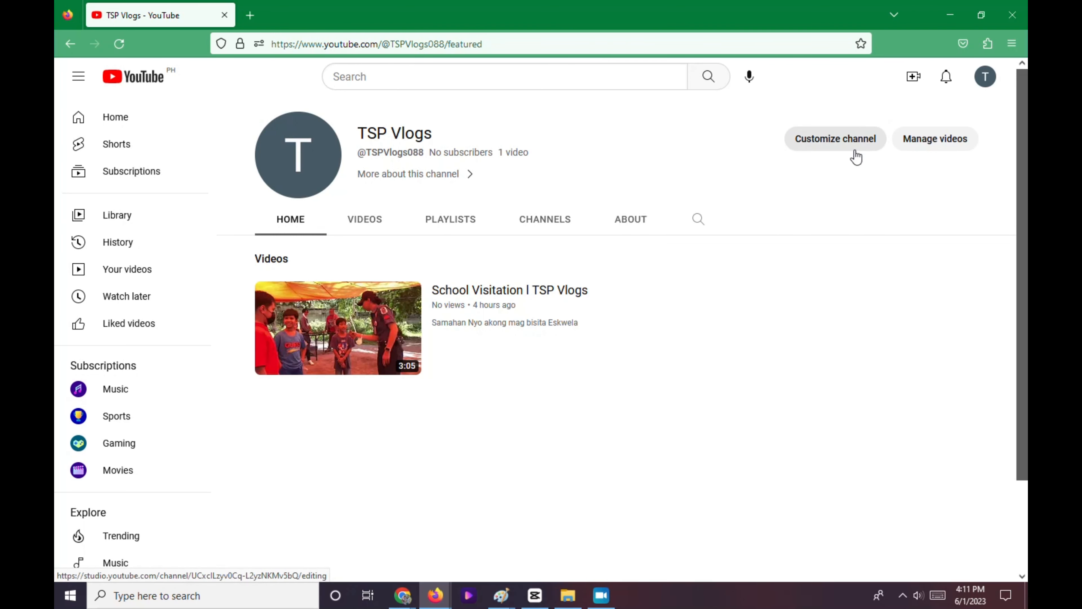
{"action": "left_click", "coordinate": [834, 139]}
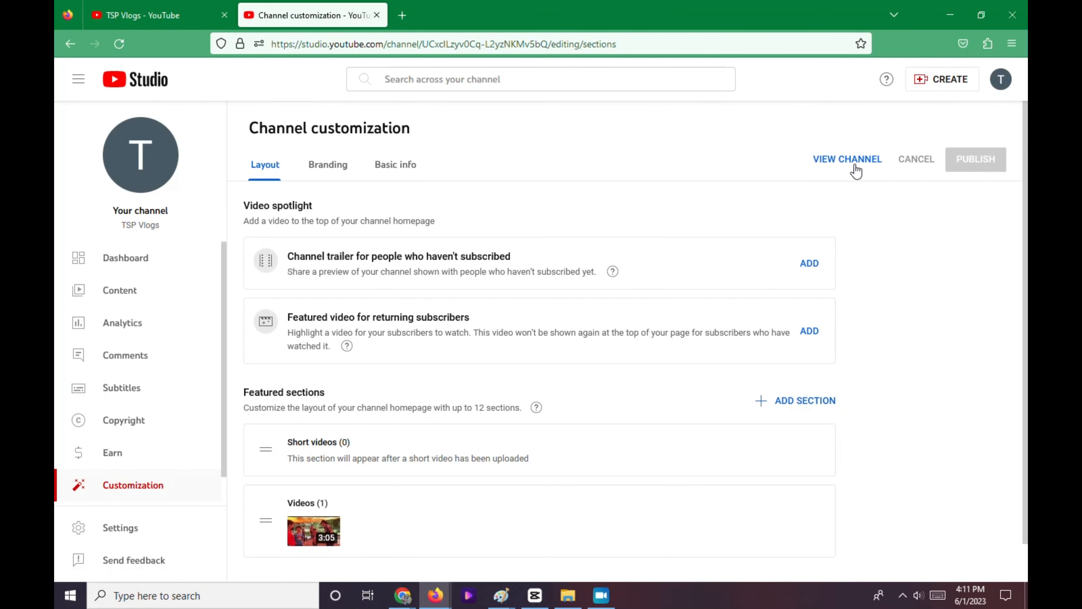
Add a new Featured channels section to the channel layout
{"action": "scroll", "scroll_direction": "down", "scroll_amount": 3}
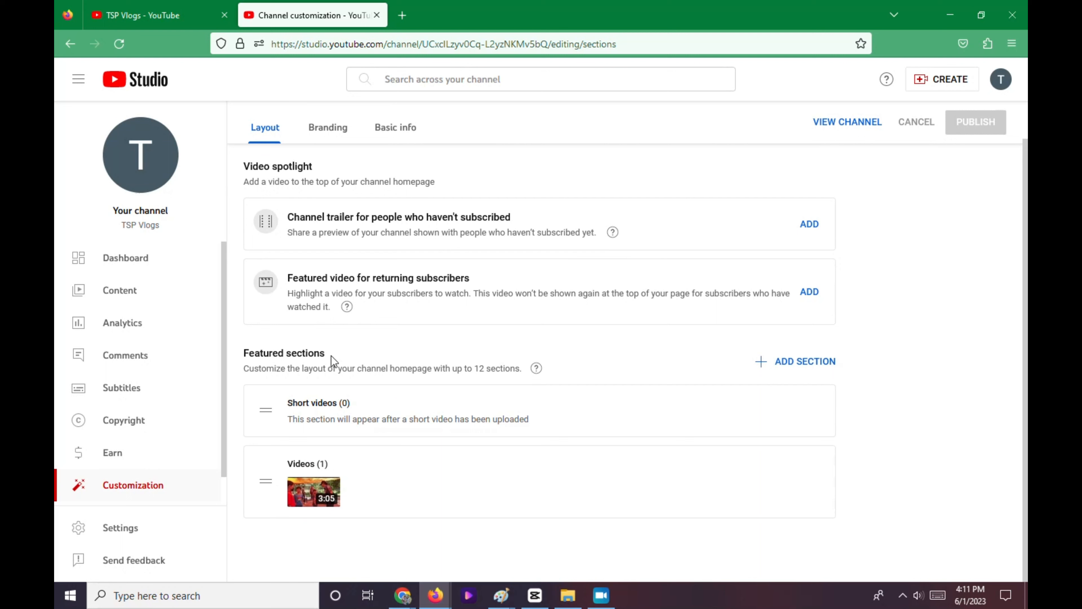
{"action": "left_click", "coordinate": [794, 360]}
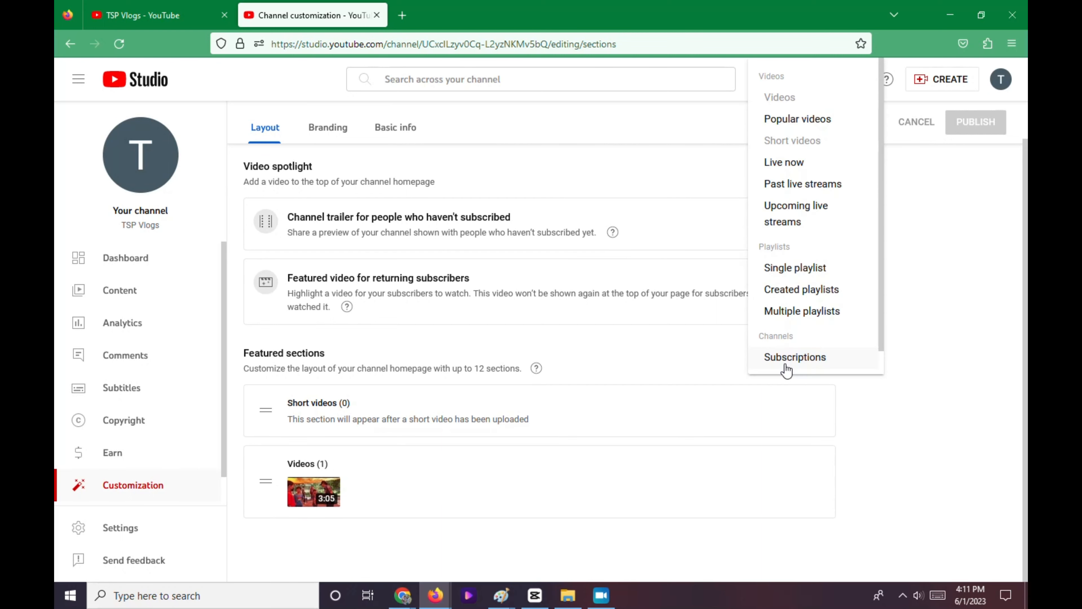
{"action": "mouse_move", "coordinate": [809, 205]}
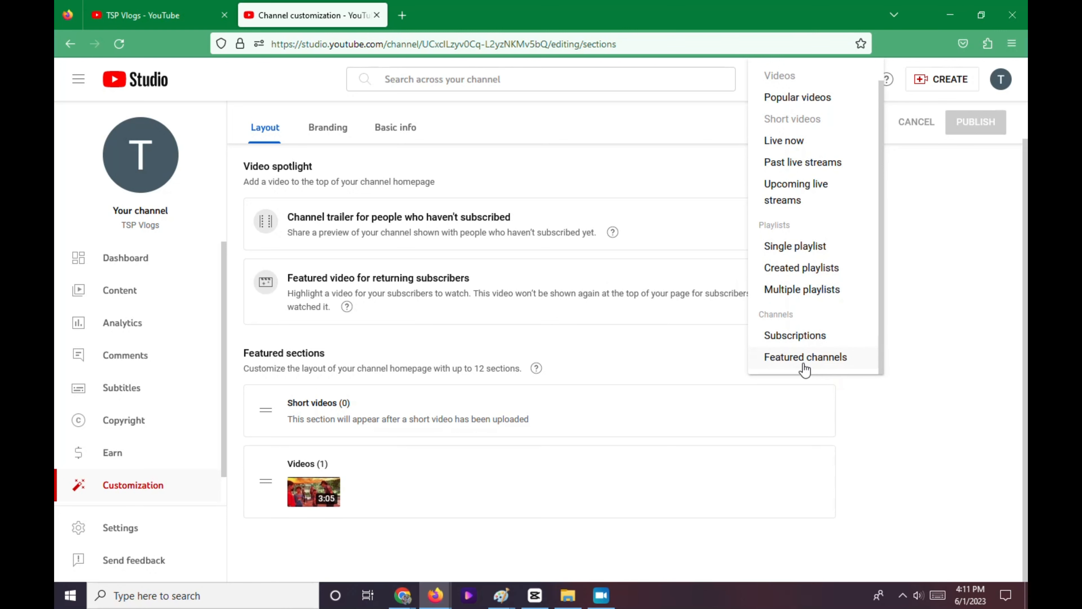
{"action": "left_click", "coordinate": [805, 357]}
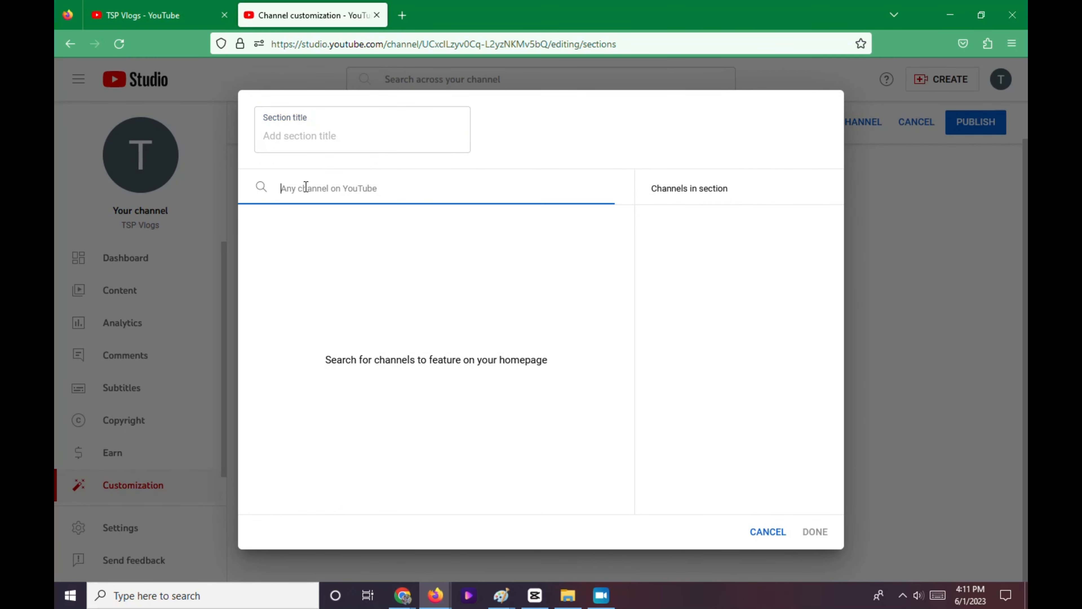
Search 'how to', select HowToBasic and confirm the featured channels section
{"action": "type", "text": "h"}
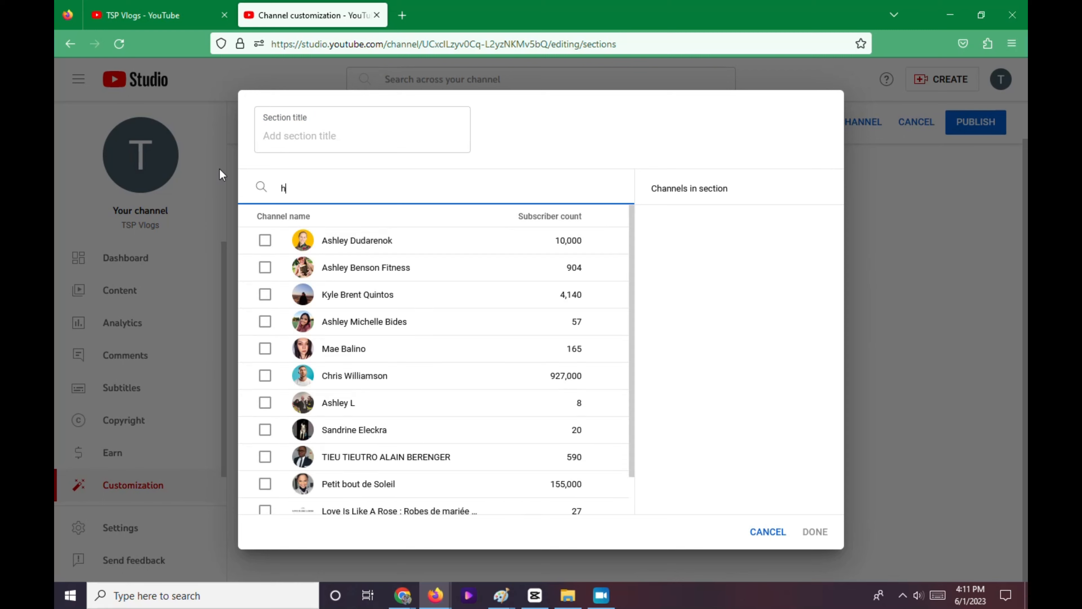
{"action": "type", "text": "ow to"}
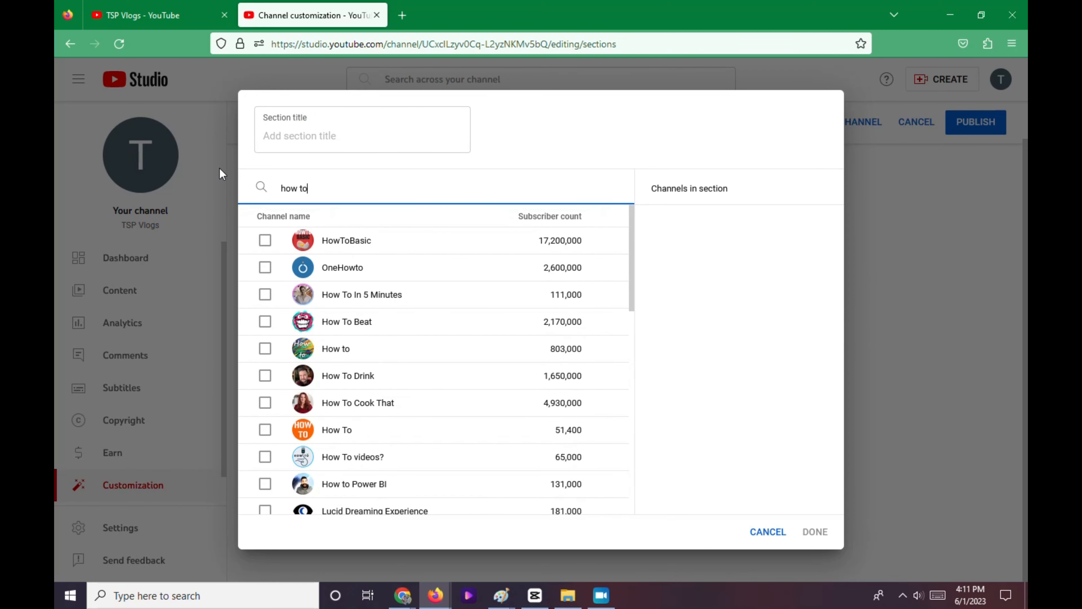
{"action": "left_click", "coordinate": [265, 240]}
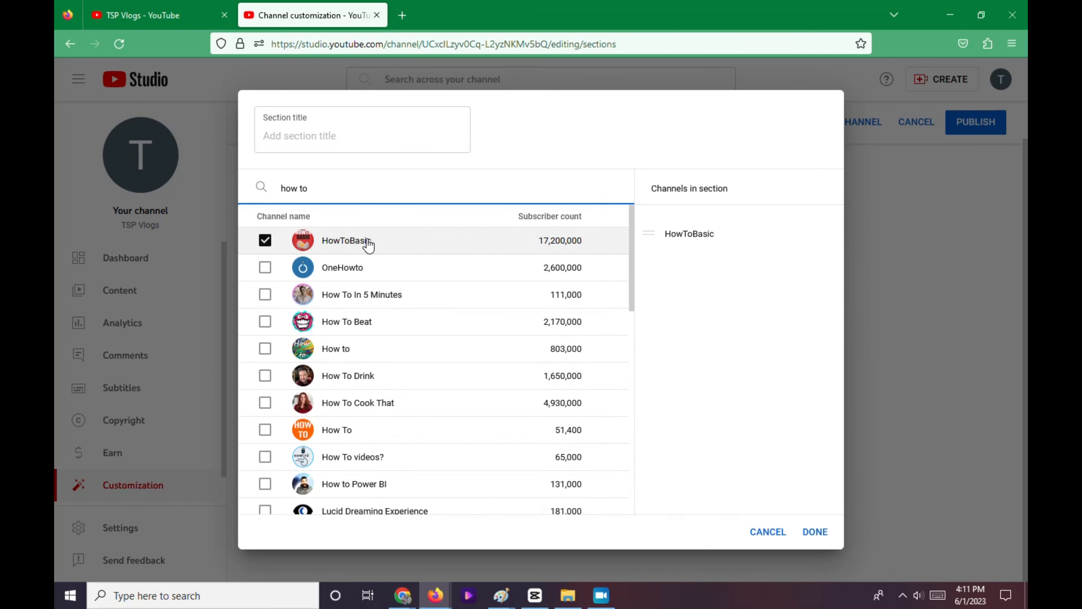
{"action": "mouse_move", "coordinate": [483, 247]}
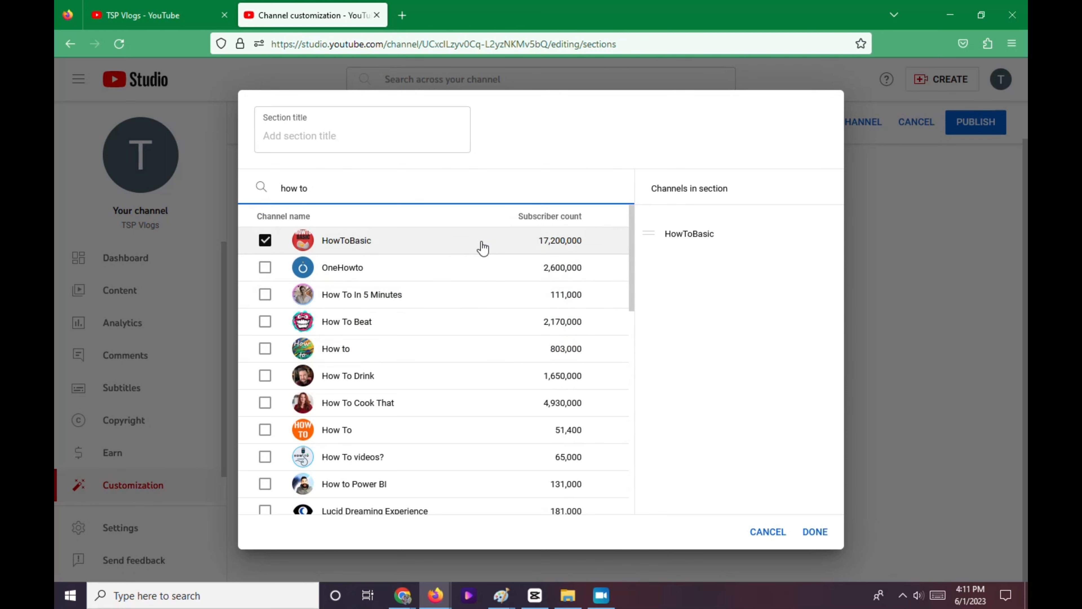
{"action": "mouse_move", "coordinate": [814, 532]}
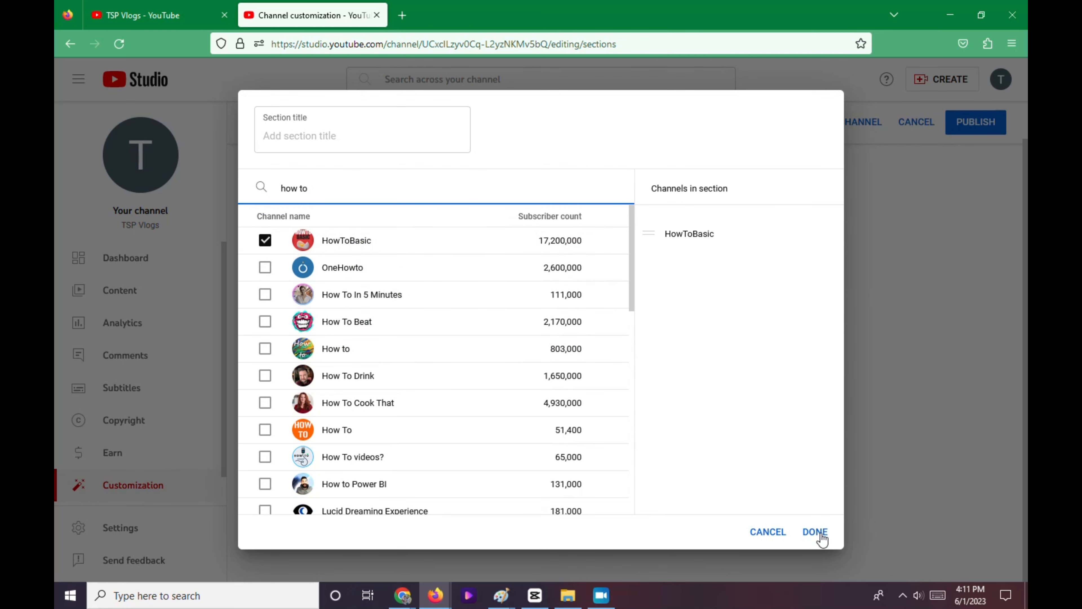
{"action": "left_click", "coordinate": [814, 532]}
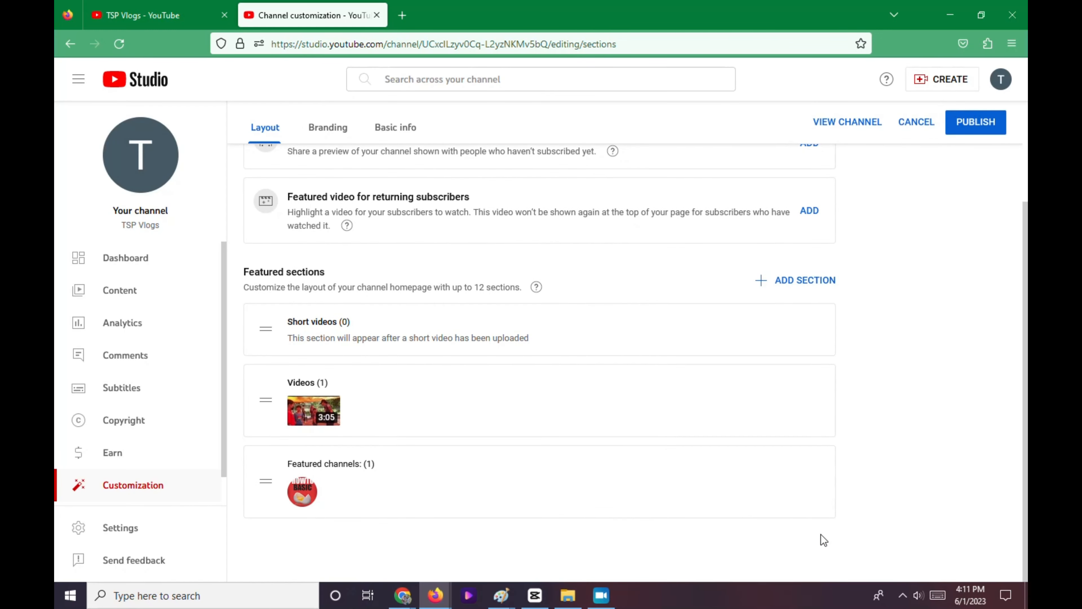
{"action": "mouse_move", "coordinate": [975, 122]}
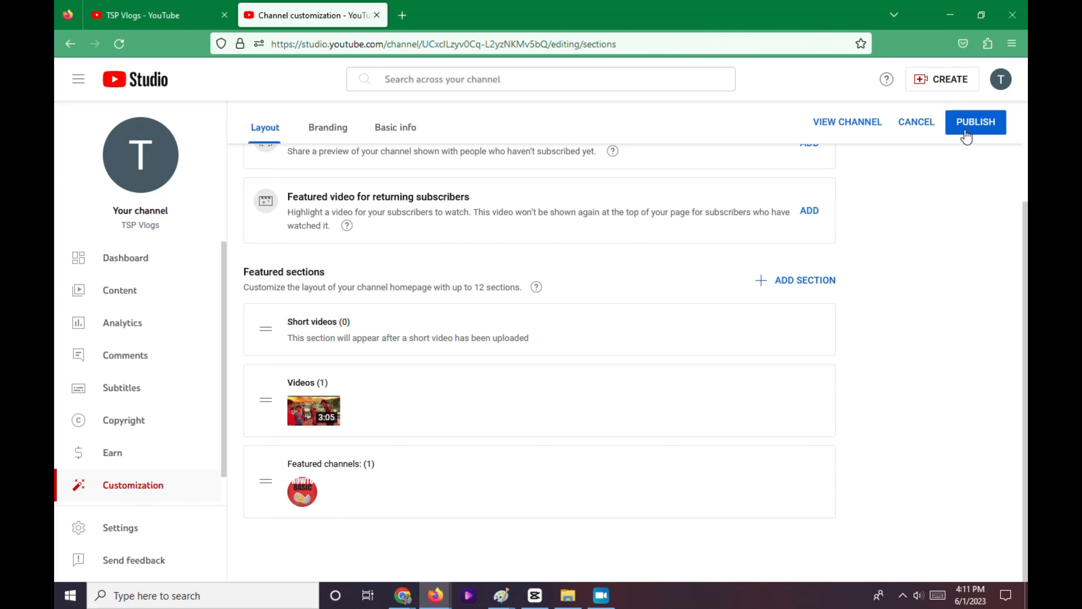
Publish the layout and view the live channel homepage showing HowToBasic under Featured
{"action": "left_click", "coordinate": [975, 121]}
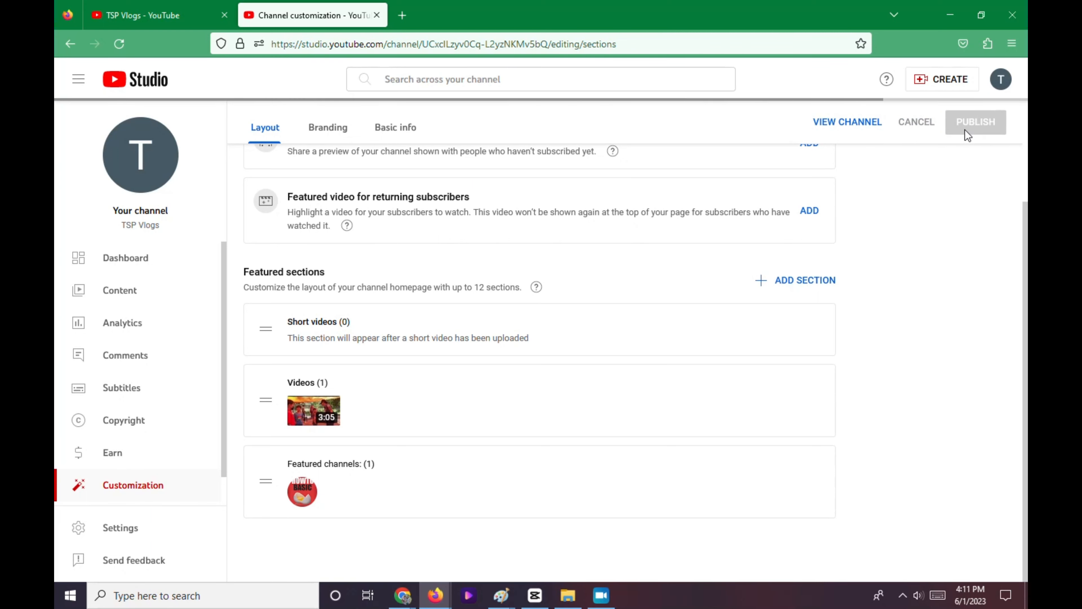
{"action": "left_click", "coordinate": [975, 122]}
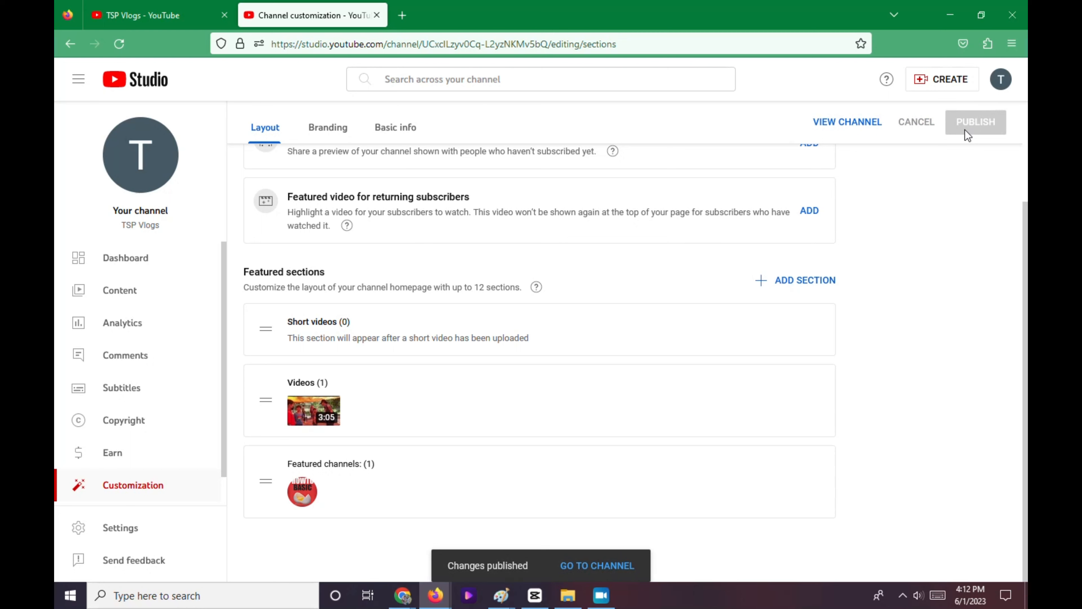
{"action": "left_click", "coordinate": [597, 566]}
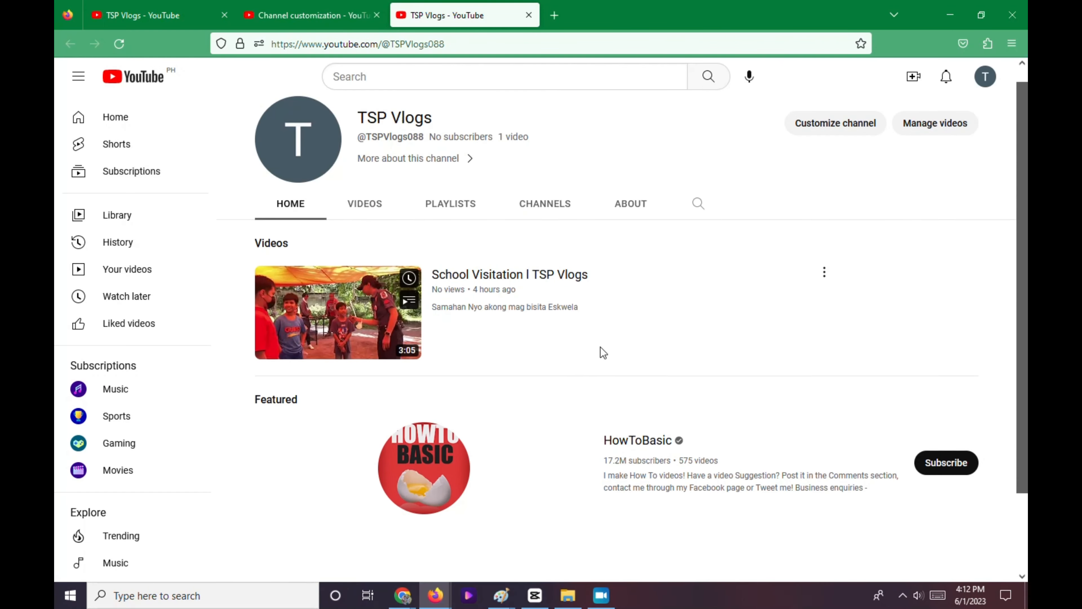
{"action": "scroll", "scroll_direction": "down", "scroll_amount": 3}
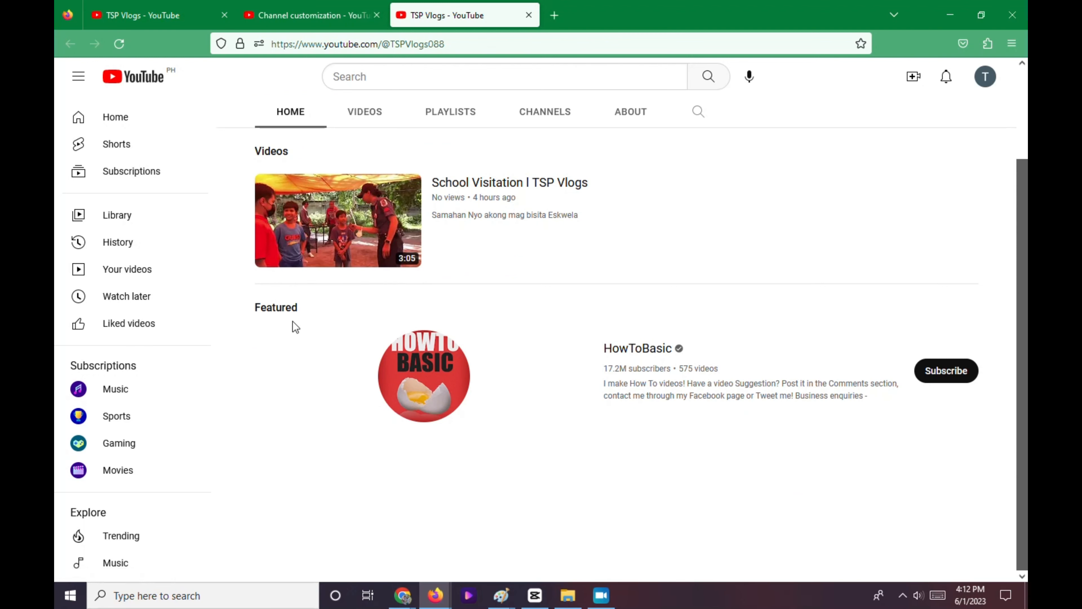